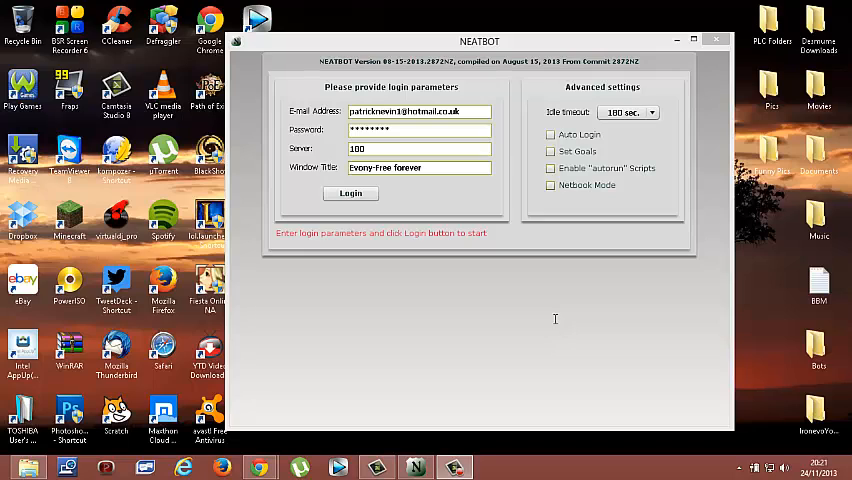
mouse_move(556, 323)
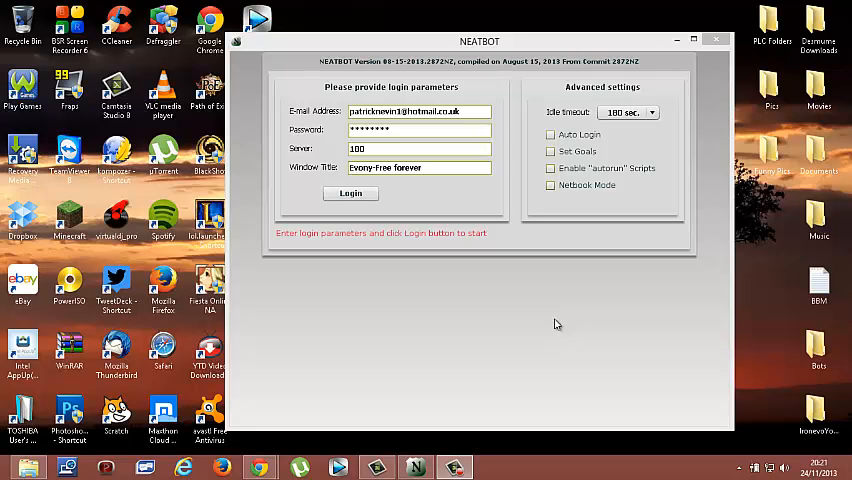
Step: Log in to the game and accept the settings review to reach the building list
left_click(350, 193)
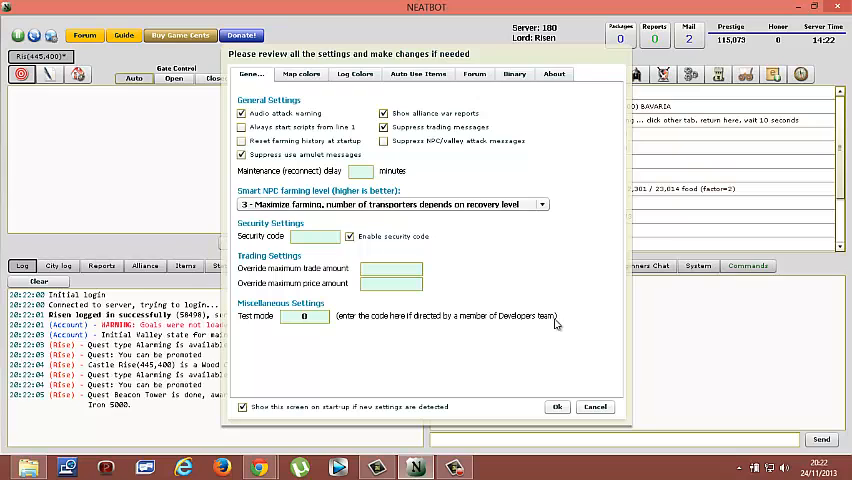
left_click(554, 407)
type("build")
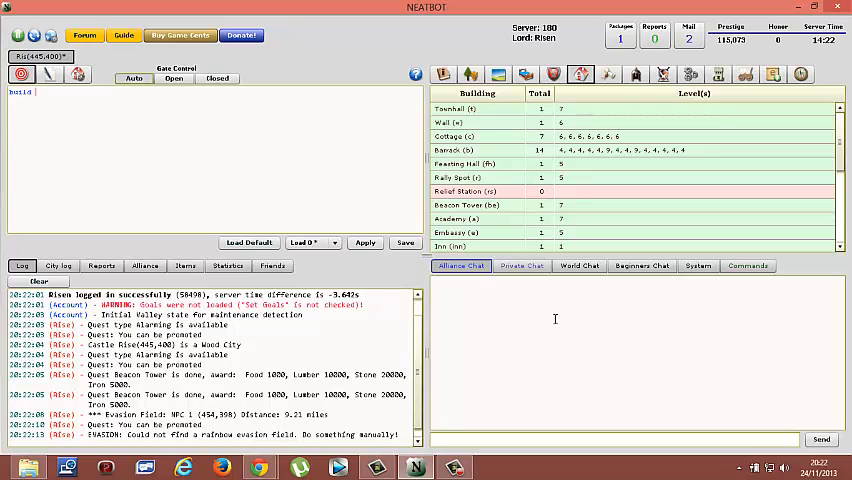
Step: Edit the draft build command in the script box, entering 'e' and 'S:1'
type("e:")
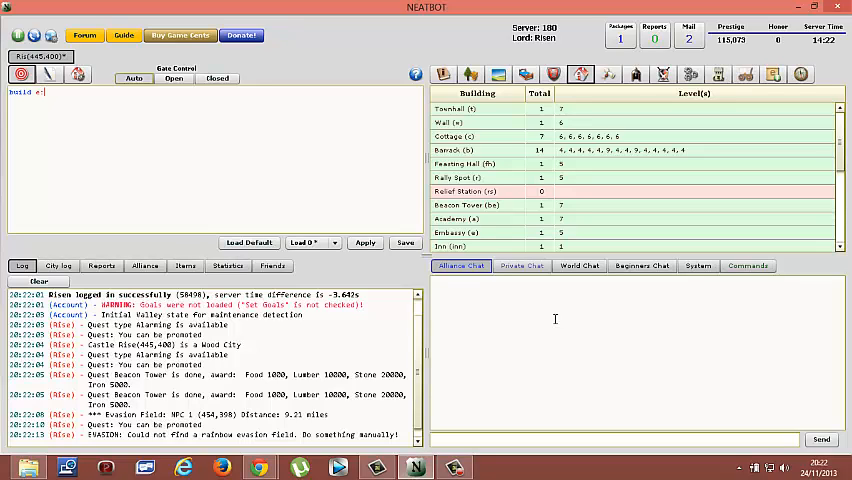
type("S:1")
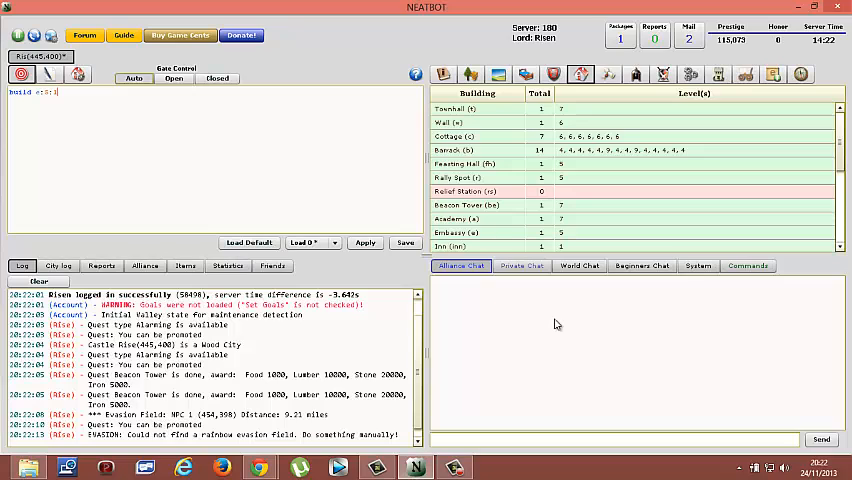
mouse_move(555, 319)
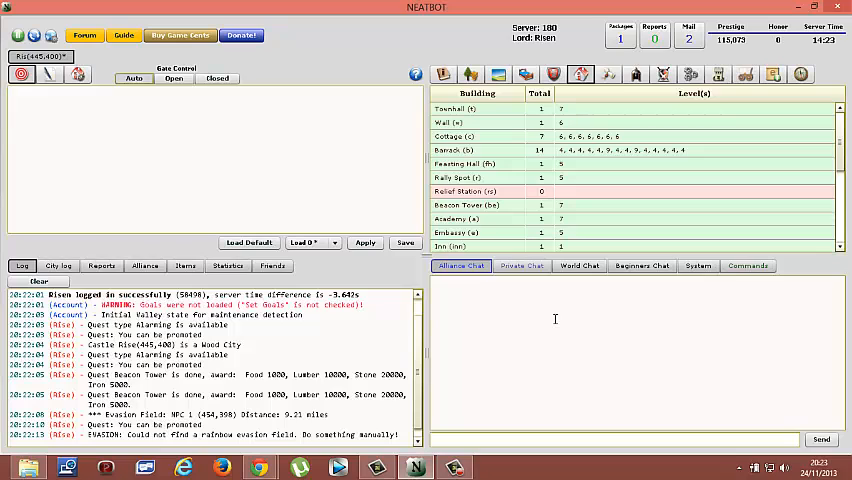
mouse_move(557, 323)
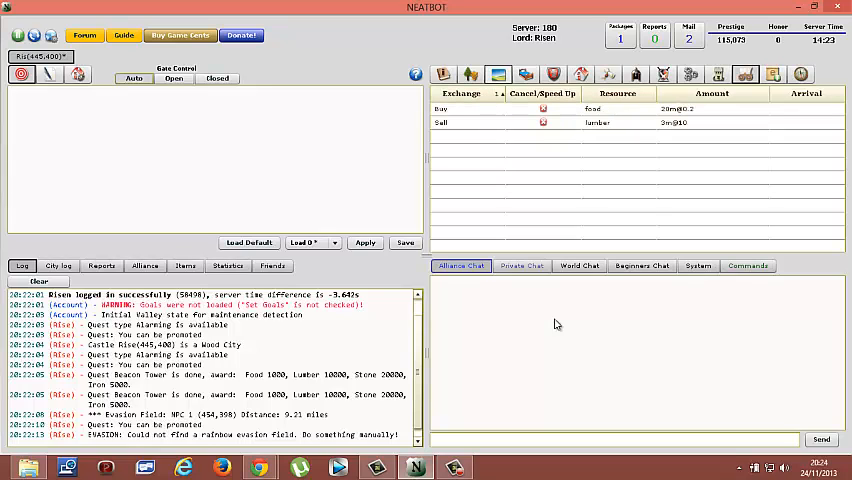
Step: Show the city's barracks and their training queues from the toolbar icon
left_click(576, 74)
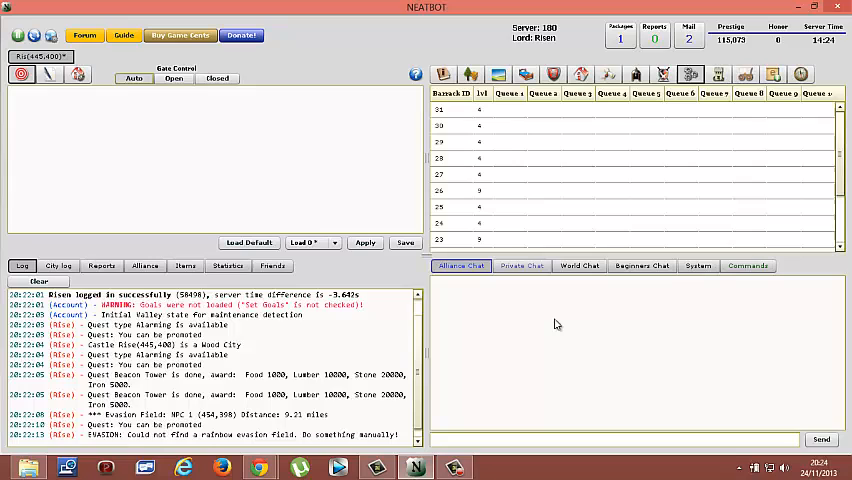
mouse_move(555, 319)
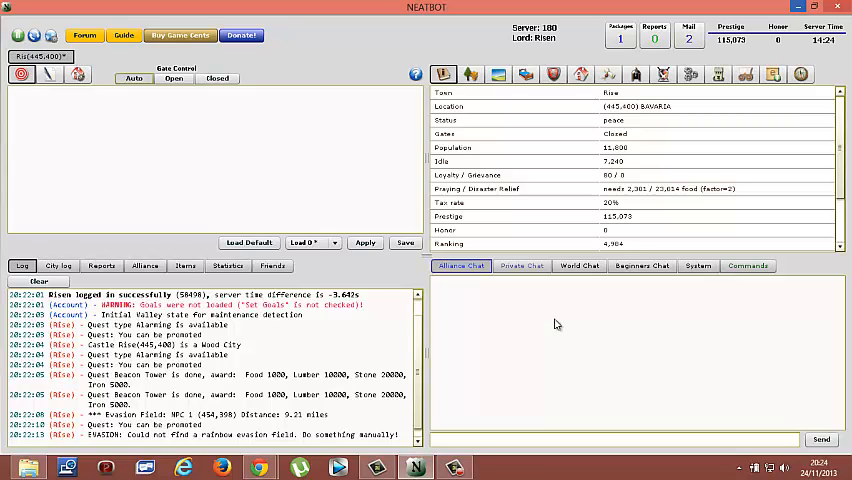
mouse_move(554, 319)
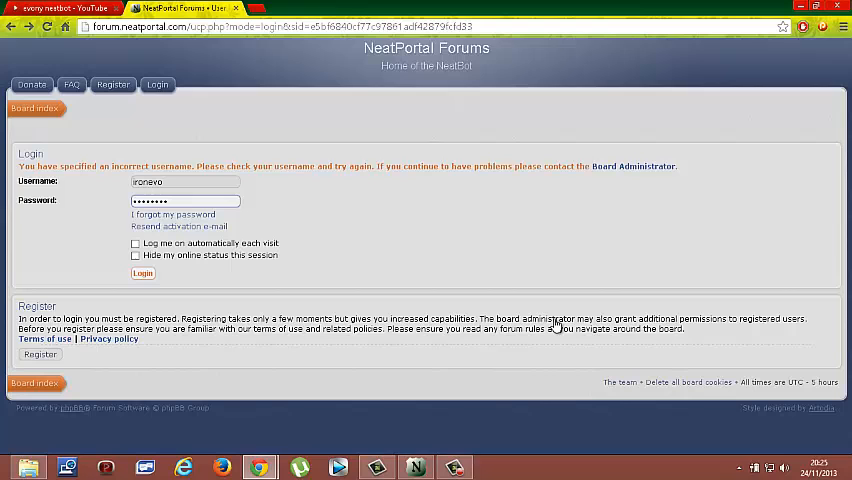
Step: Submit the forum login with the entered username and password
left_click(142, 273)
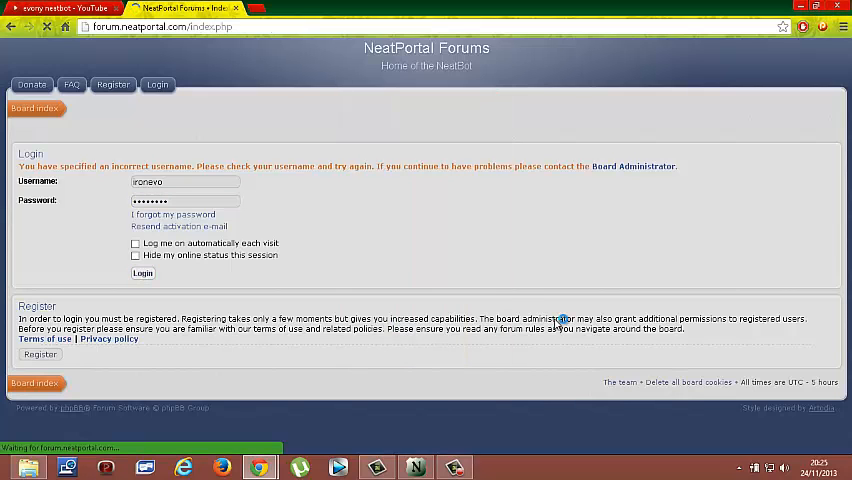
Step: Log in, open the 'Download NeatBot here' topic, and scroll to its NEAT2919 downloads
left_click(142, 272)
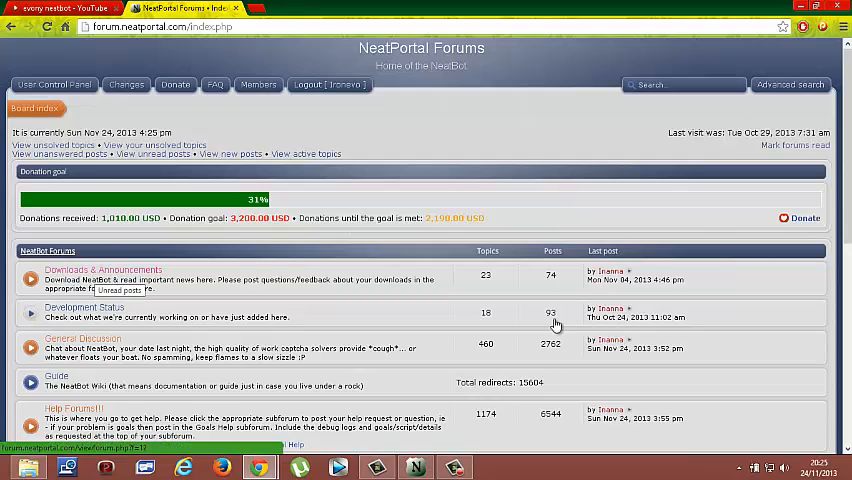
left_click(83, 307)
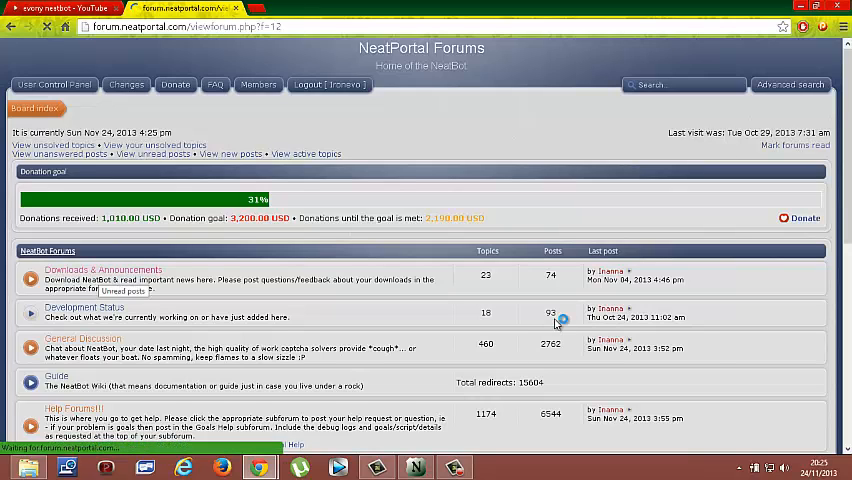
left_click(100, 270)
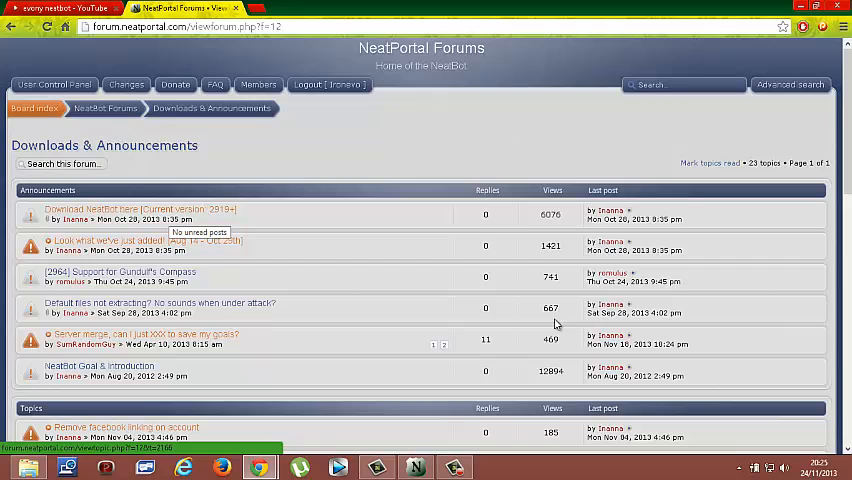
left_click(140, 210)
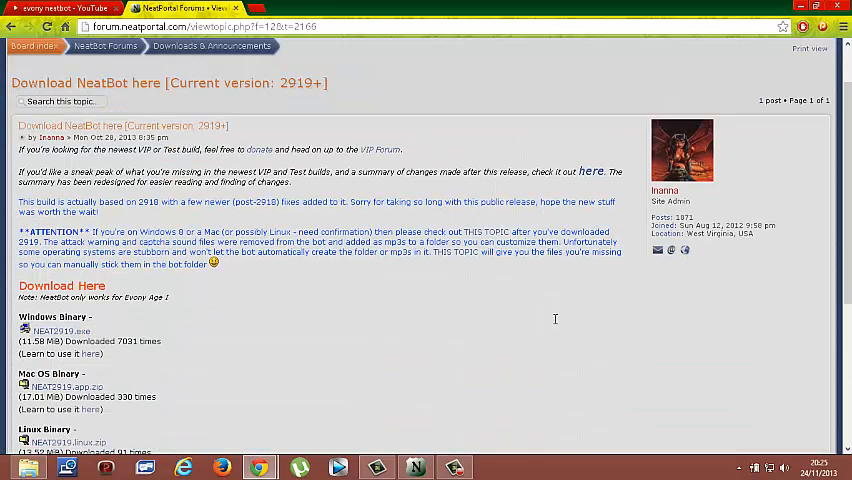
scroll("down", 3)
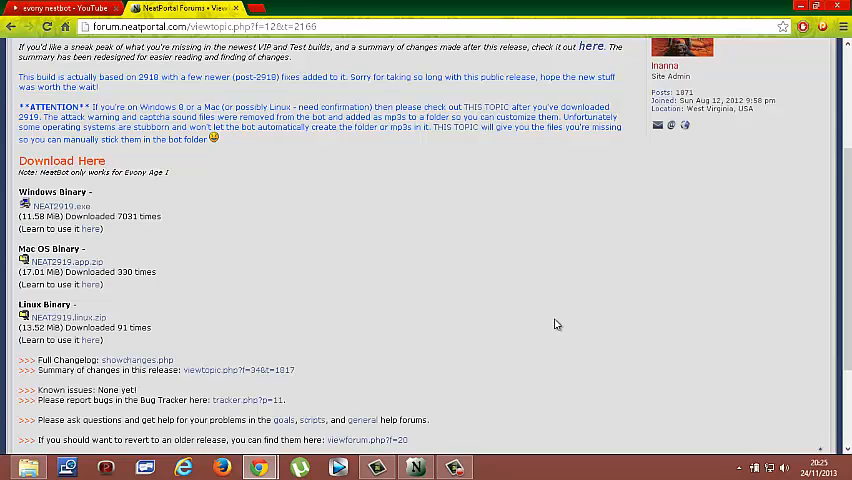
scroll("down", 3)
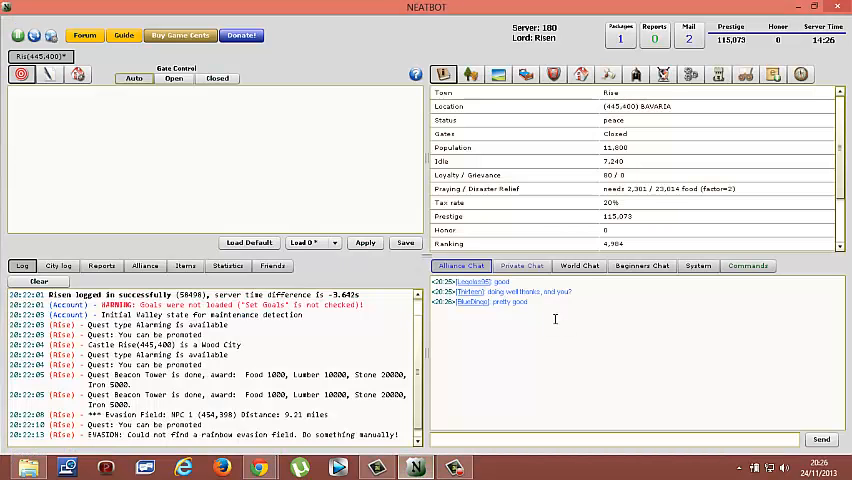
mouse_move(557, 322)
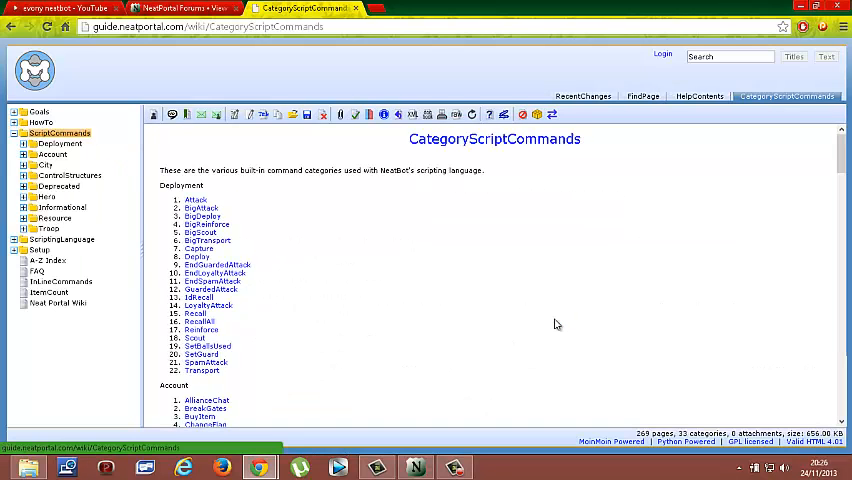
Step: Scroll through the Deployment, Account, City and Hero command lists
scroll("down", 3)
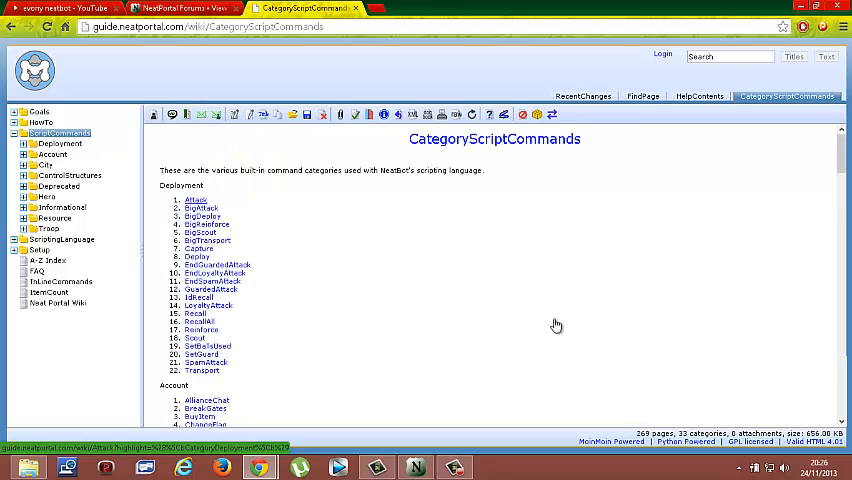
scroll("down", 3)
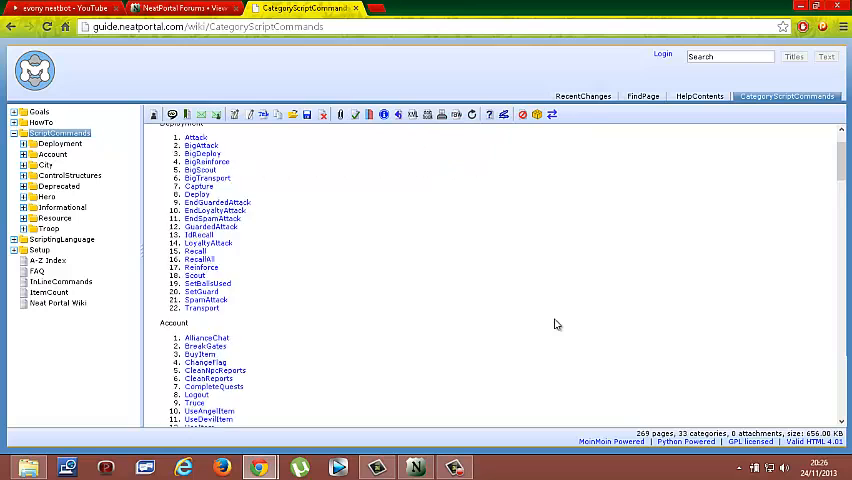
scroll("down", 3)
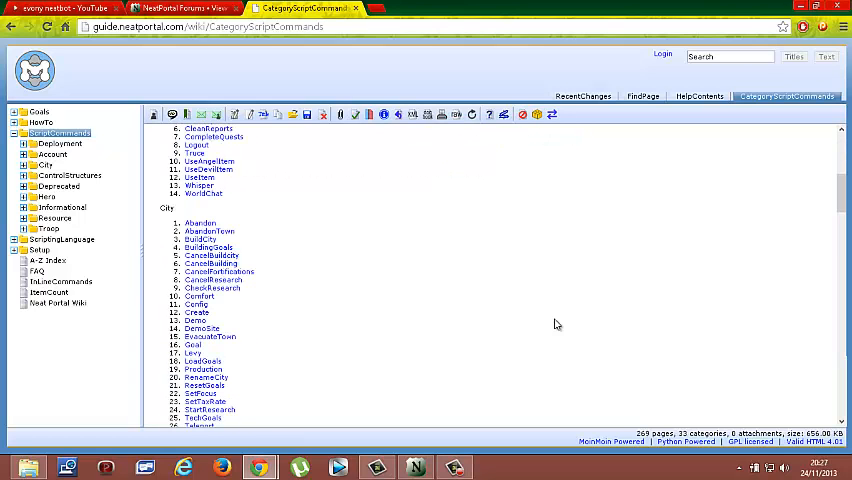
scroll("down", 3)
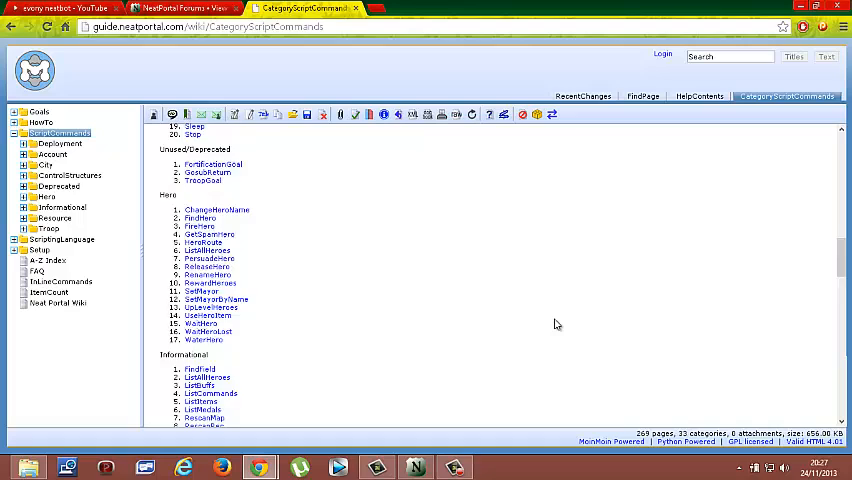
scroll("down", 3)
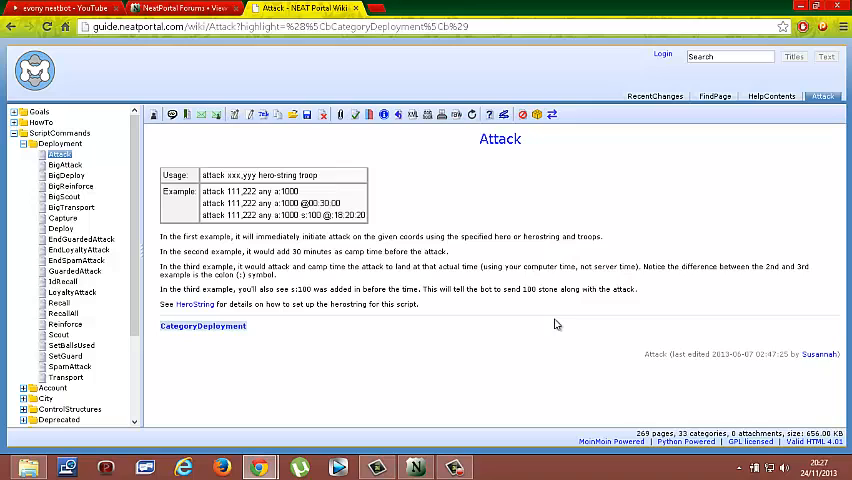
mouse_move(555, 319)
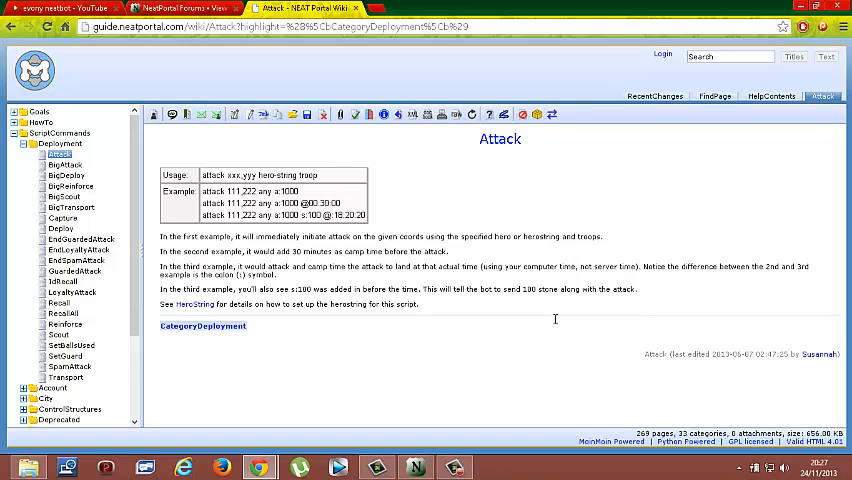
mouse_move(556, 323)
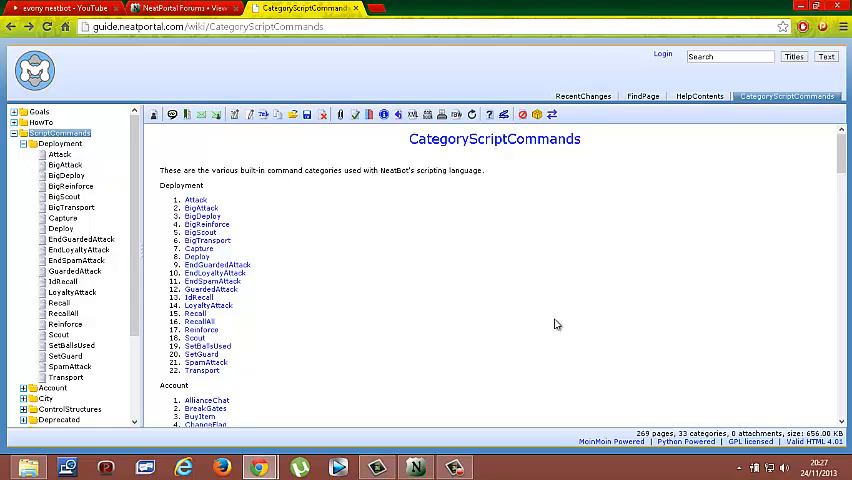
Step: Scroll the category lists down through Control Structures, Unused/Deprecated and Hero commands
scroll("down", 3)
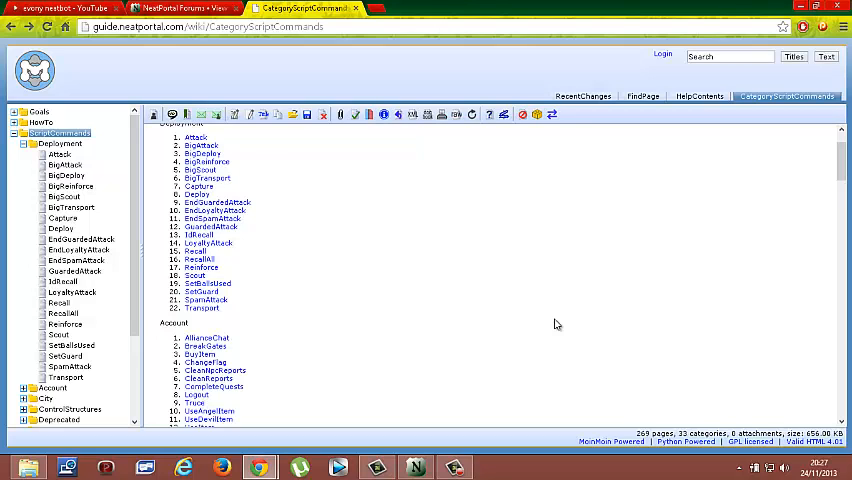
scroll("down", 3)
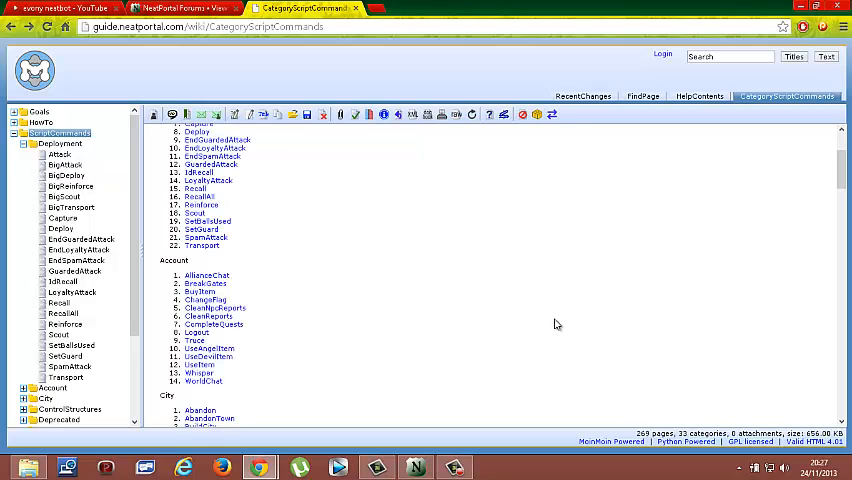
scroll("down", 3)
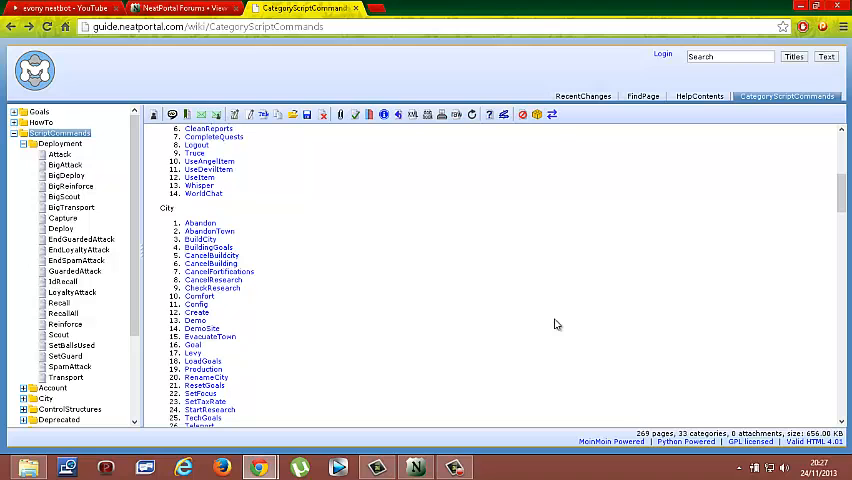
scroll("down", 3)
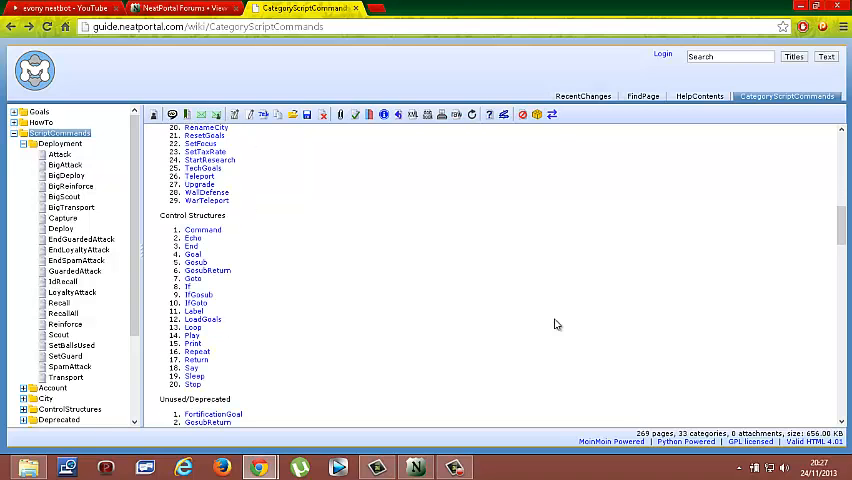
scroll("down", 3)
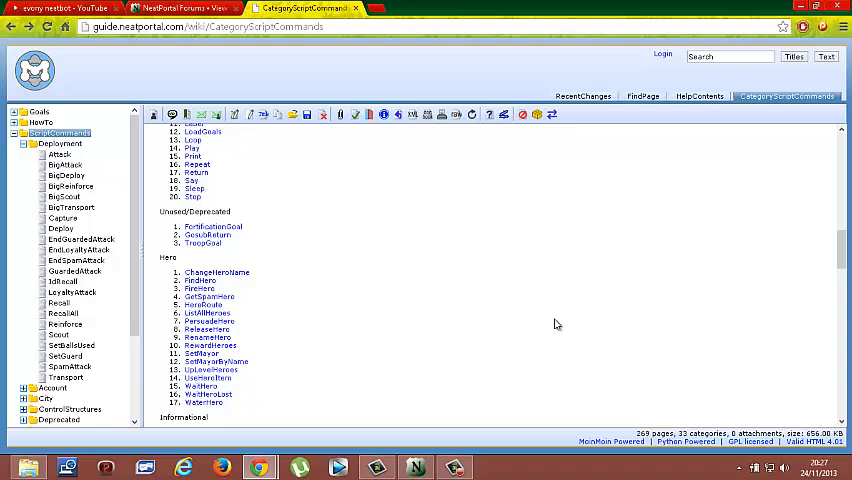